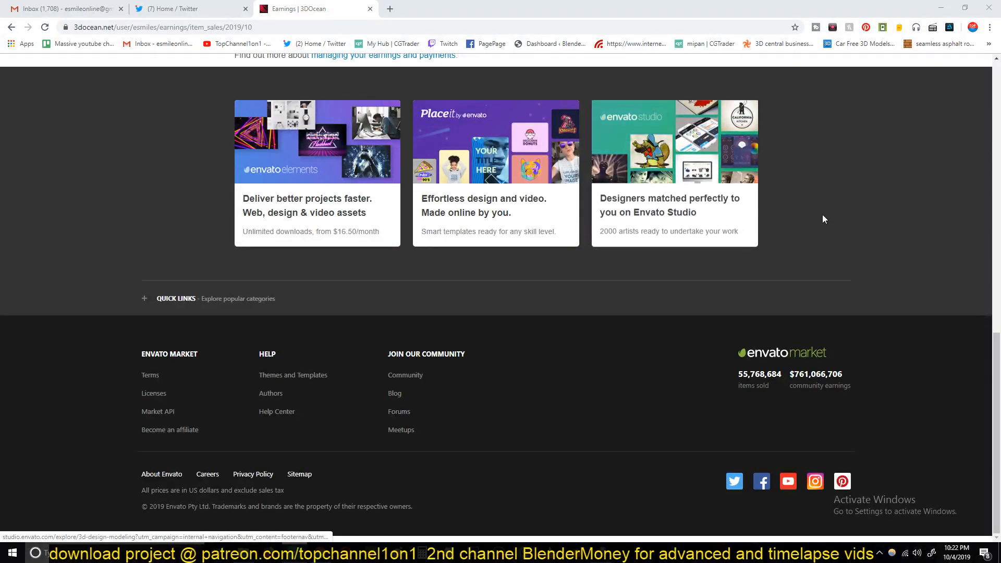
mouse_move(869, 218)
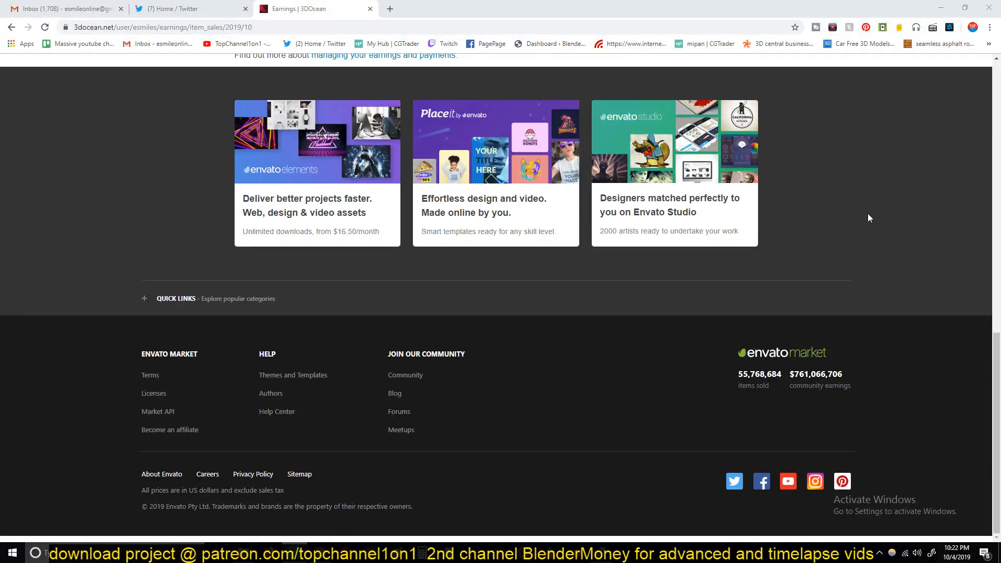
mouse_move(908, 248)
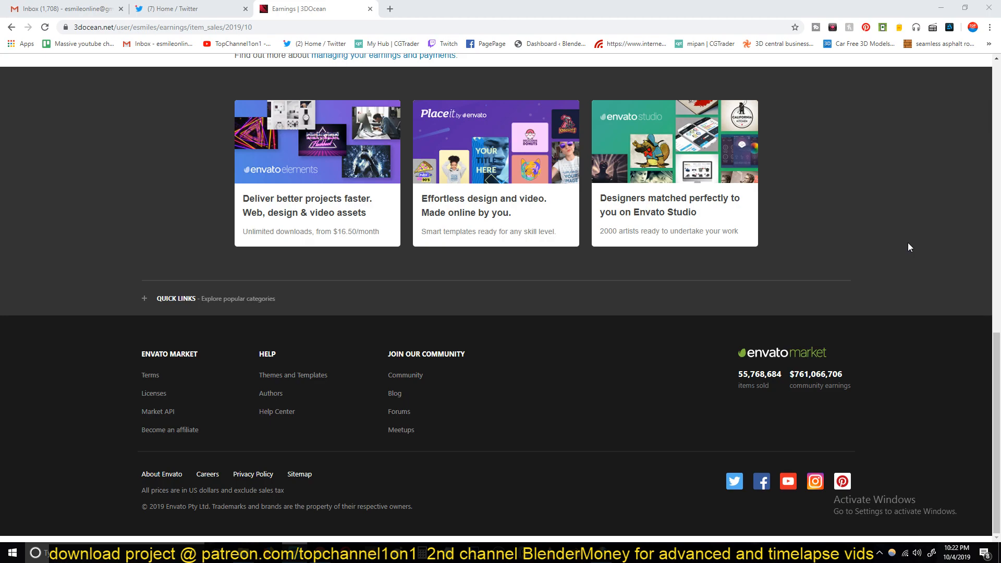
mouse_move(160, 187)
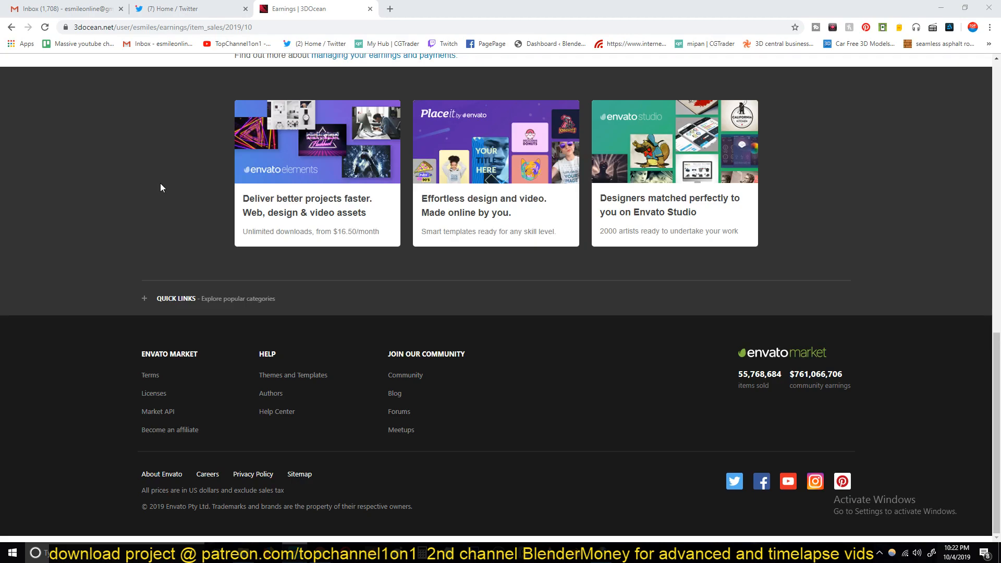
- Emphasise the $0.75 balance amount on the earnings page
scroll(up, 3)
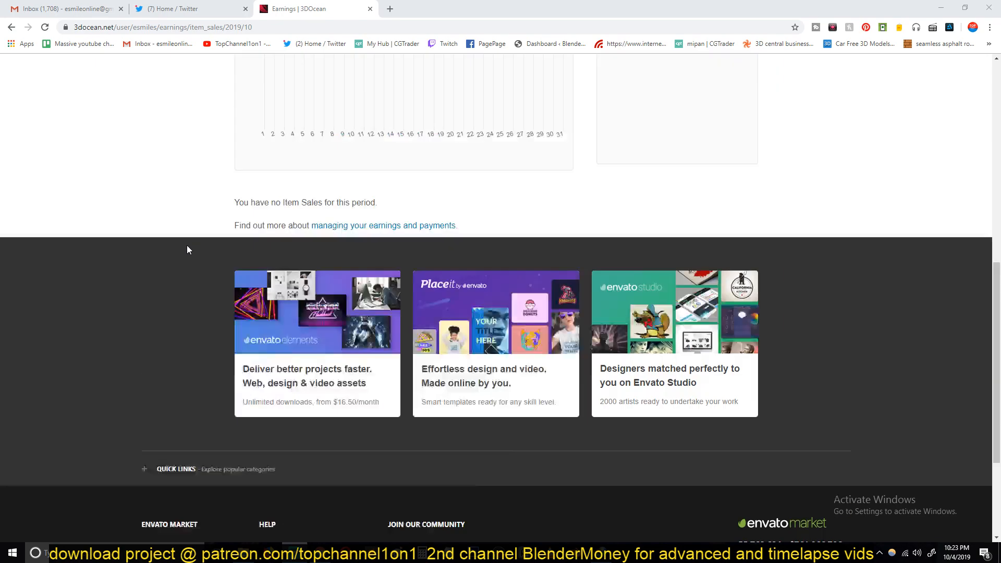
scroll(up, 3)
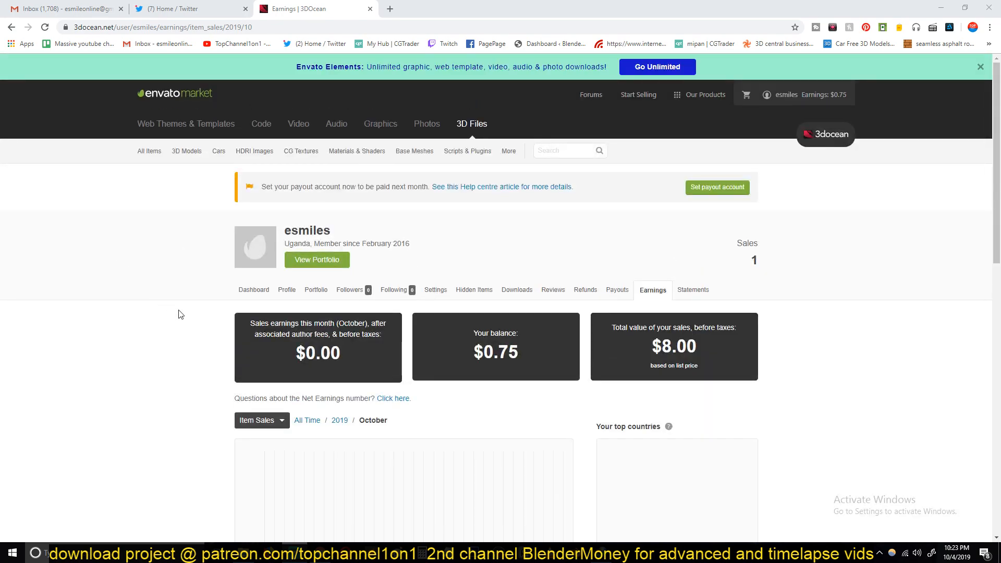
mouse_move(758, 322)
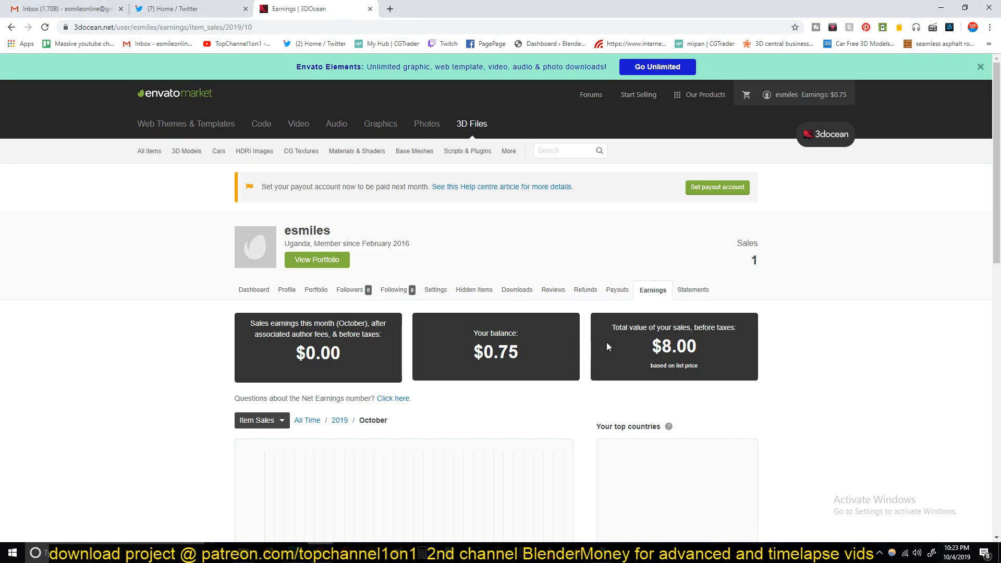
double_click(674, 346)
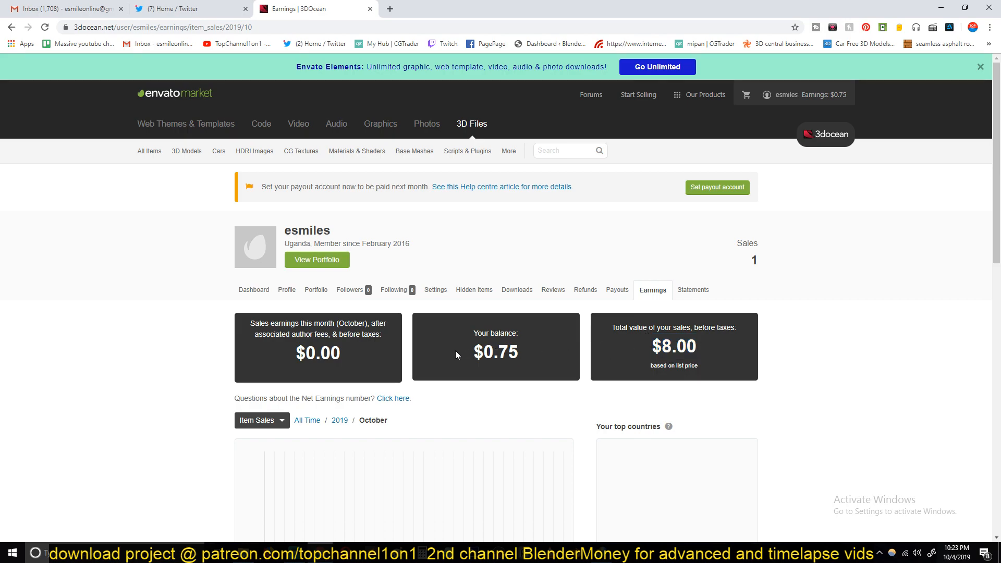
double_click(495, 352)
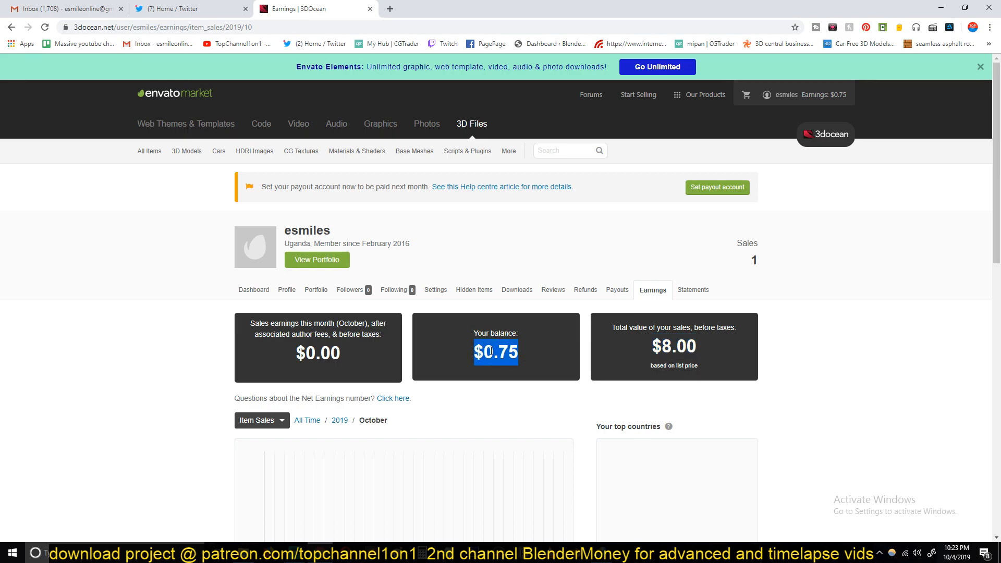
mouse_move(571, 359)
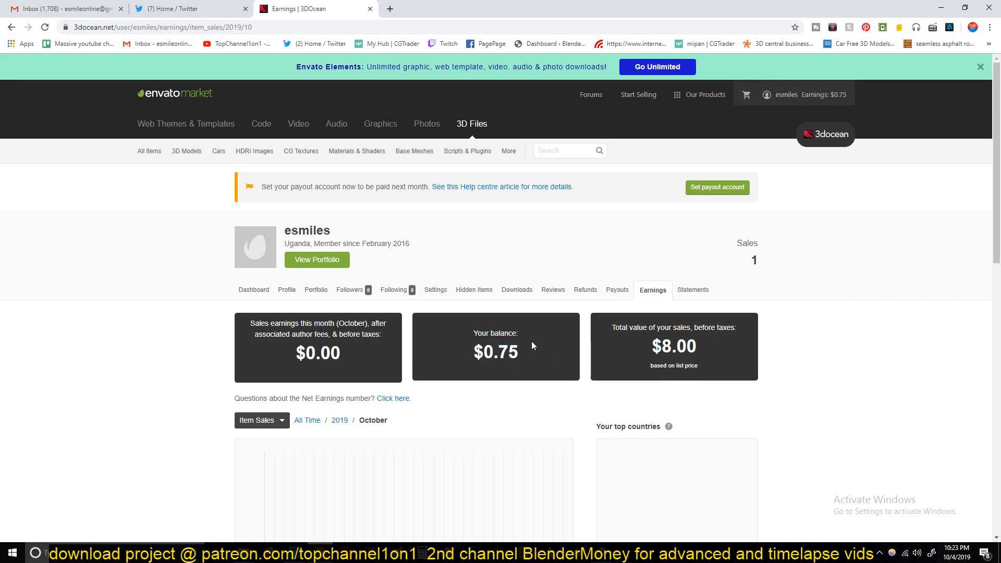
scroll(down, 3)
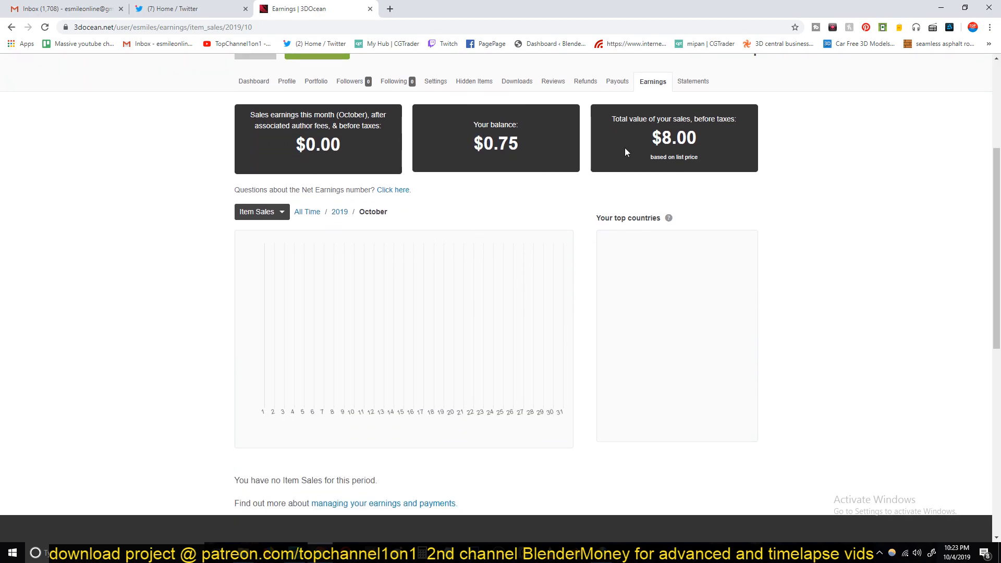
double_click(673, 137)
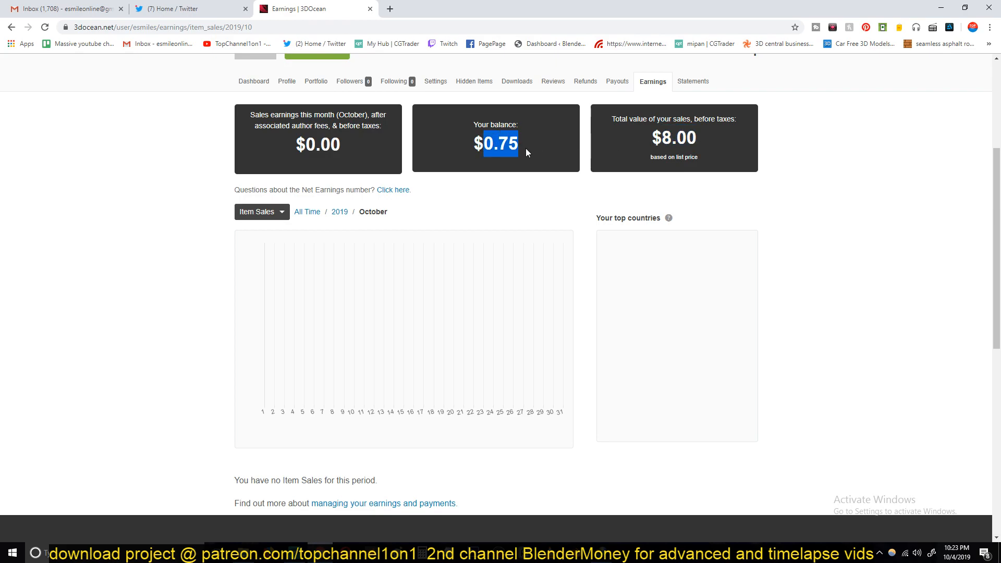
mouse_move(543, 176)
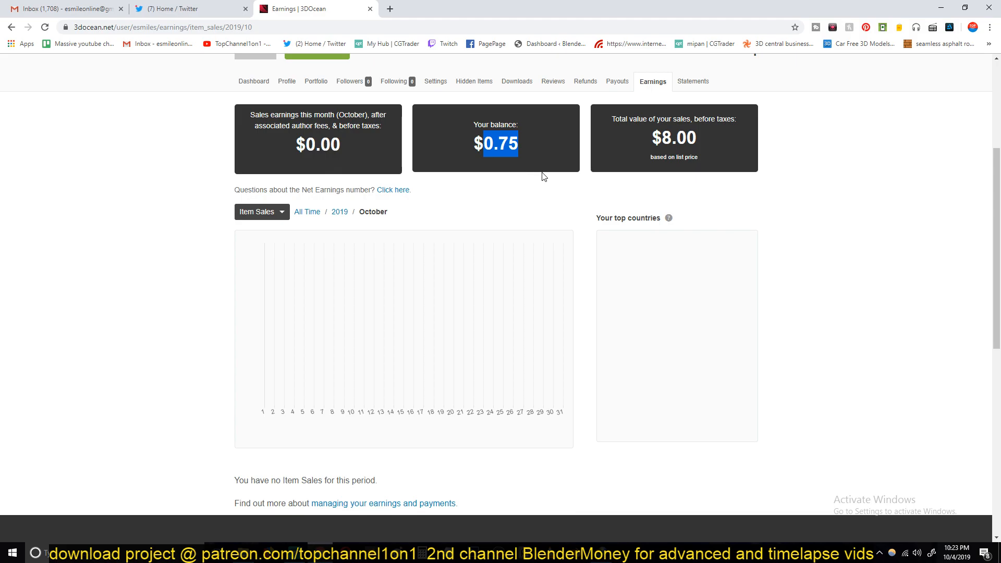
scroll(up, 3)
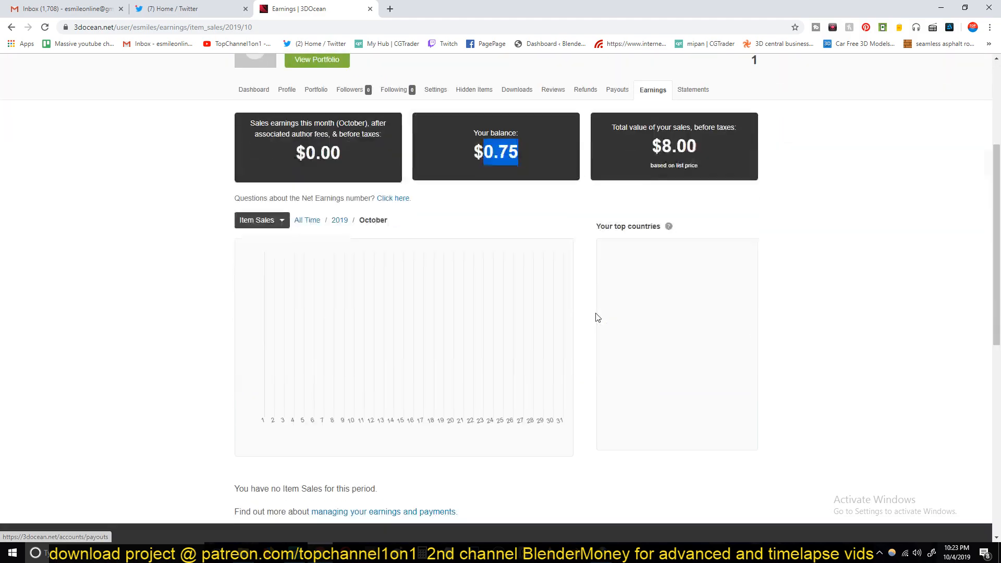
scroll(up, 3)
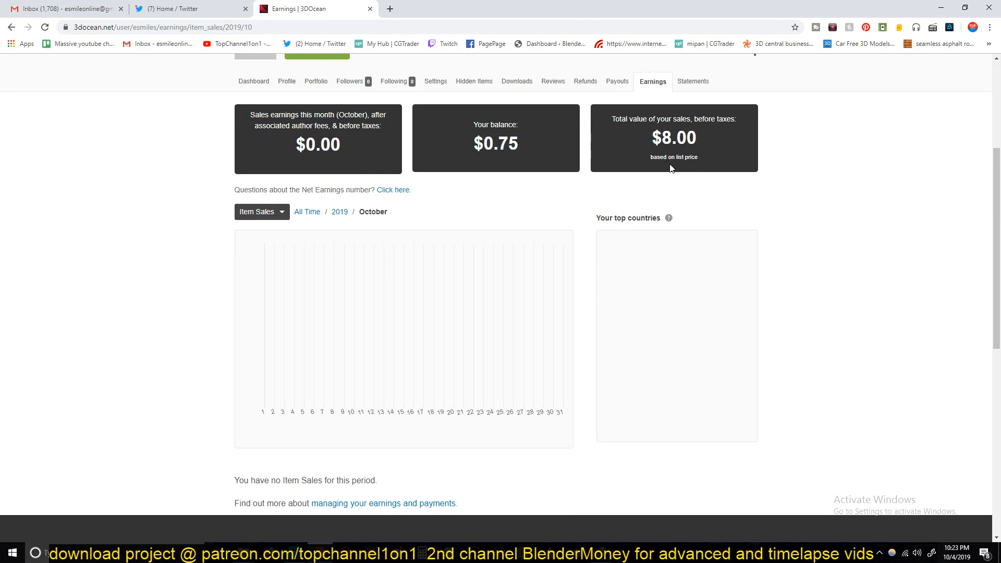
mouse_move(628, 167)
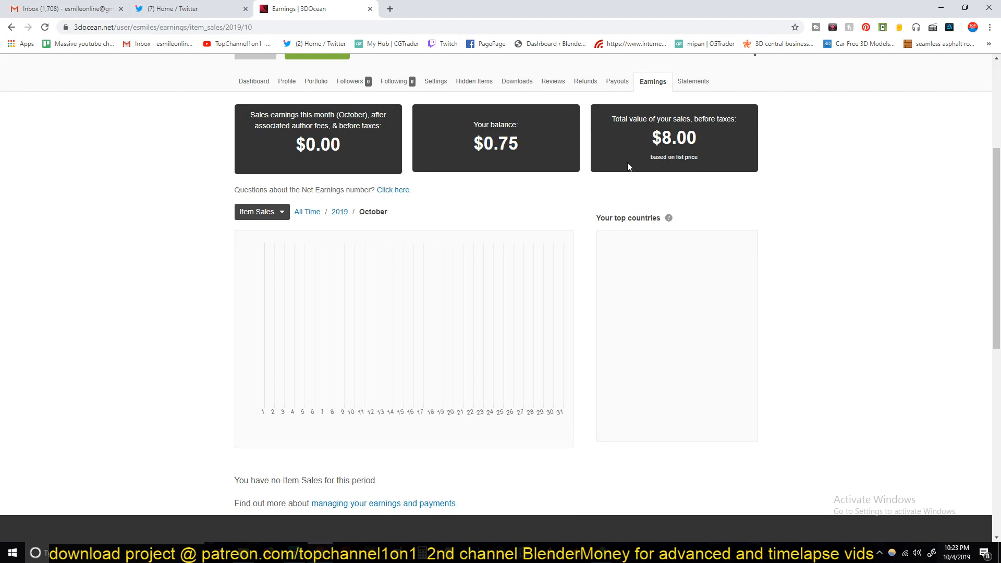
mouse_move(576, 148)
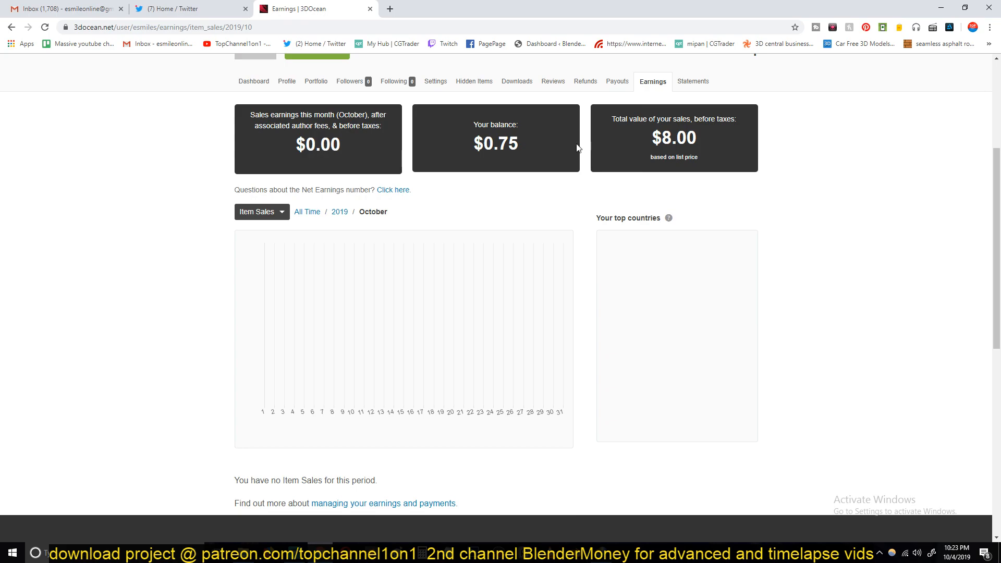
mouse_move(559, 149)
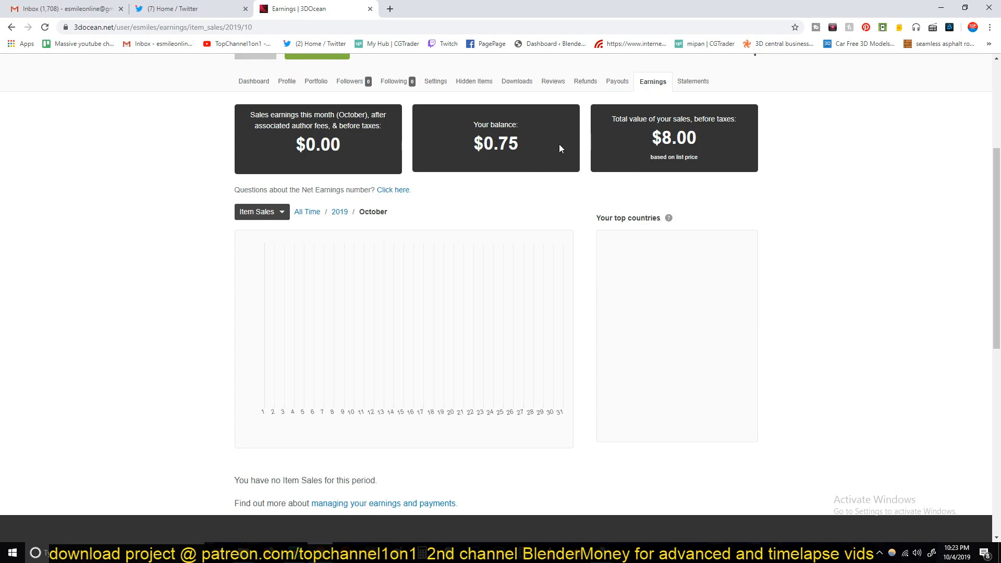
mouse_move(544, 157)
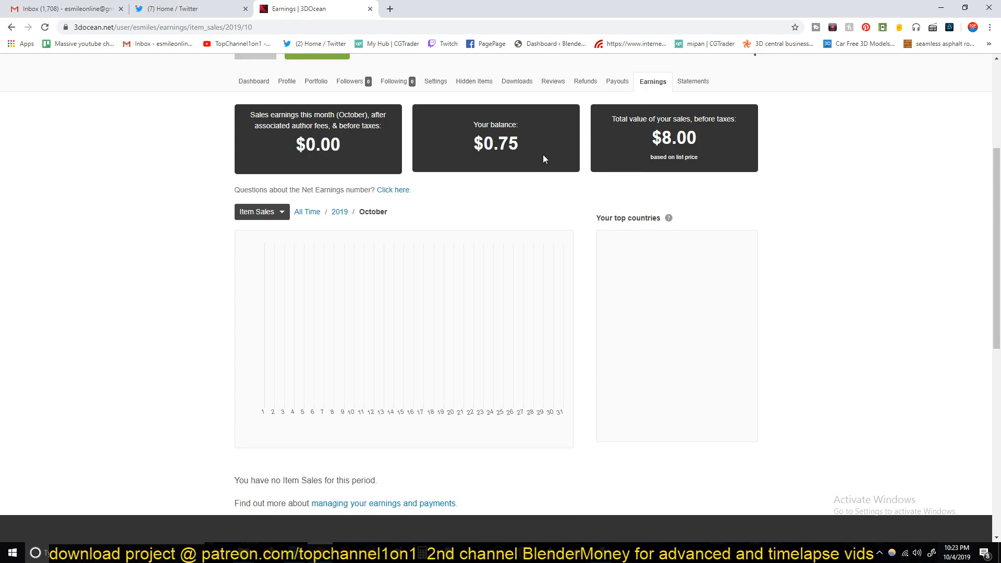
mouse_move(547, 164)
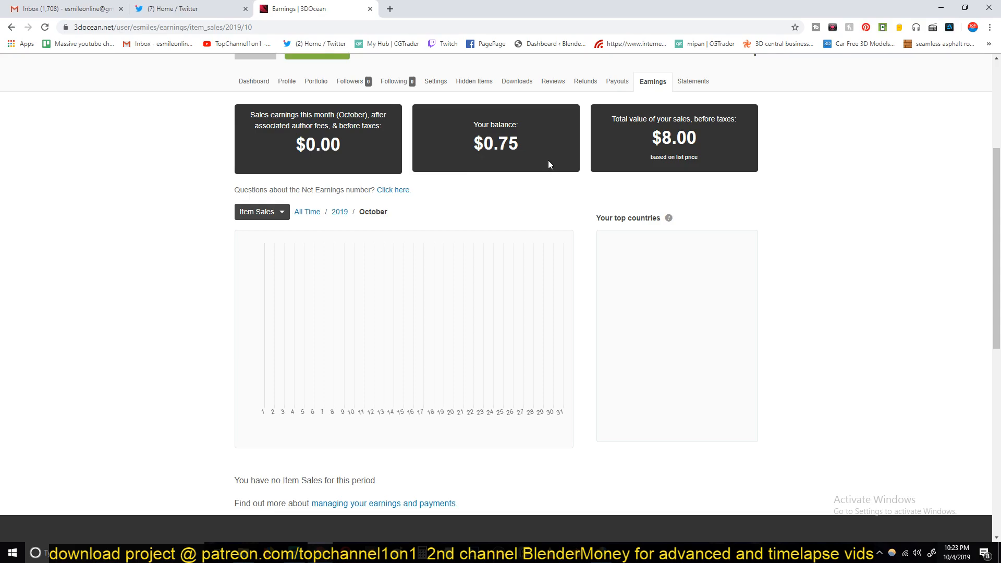
mouse_move(557, 153)
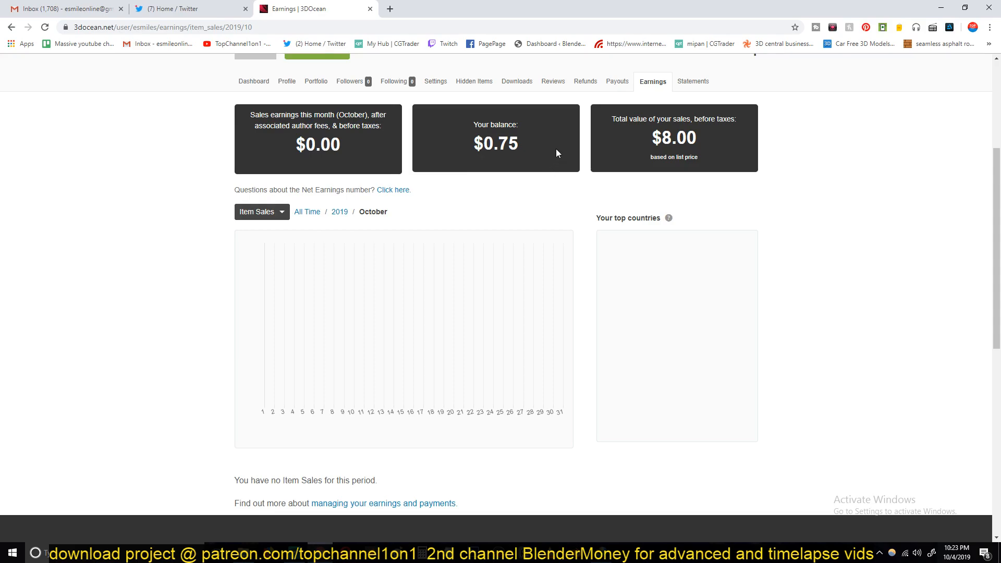
double_click(495, 144)
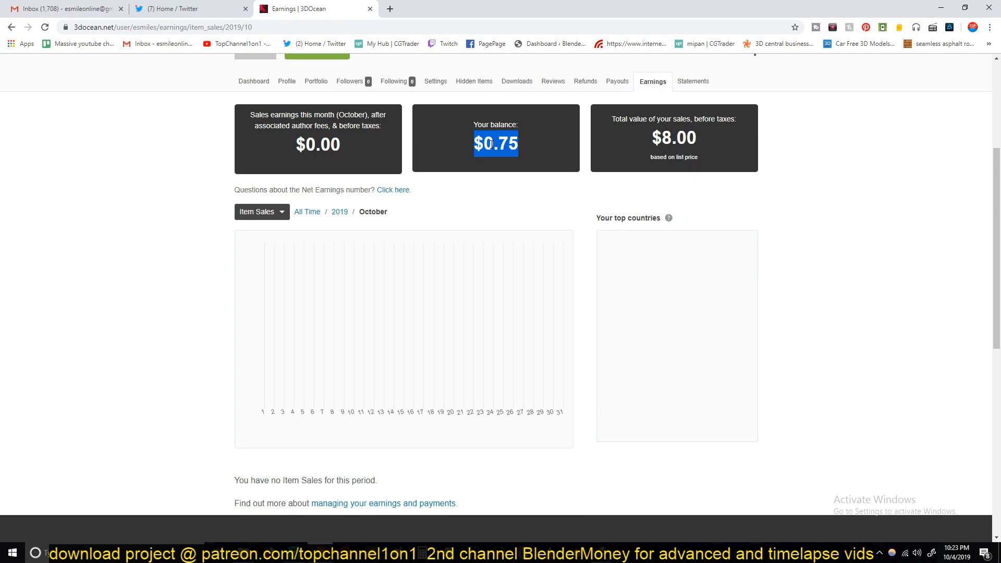
mouse_move(635, 172)
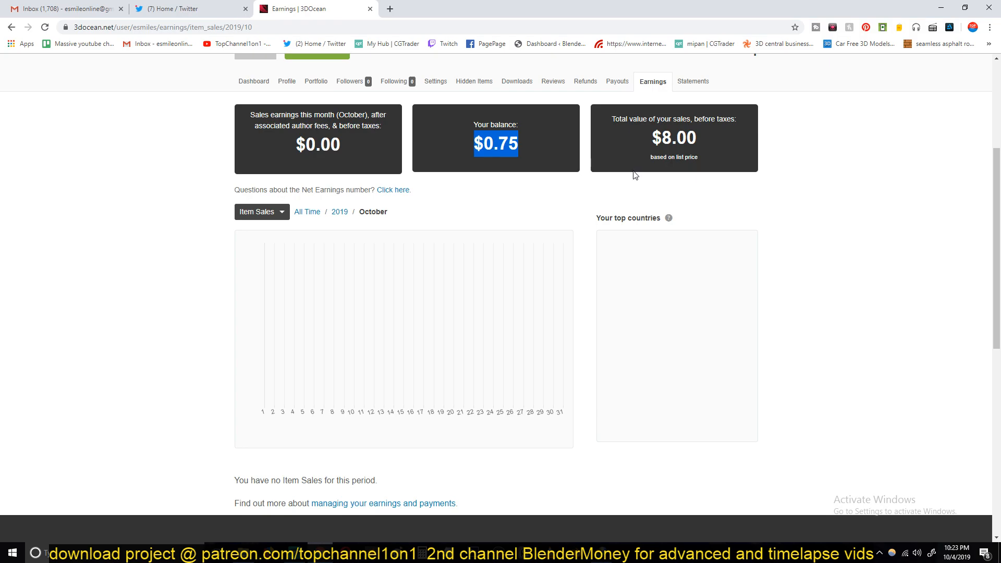
mouse_move(523, 161)
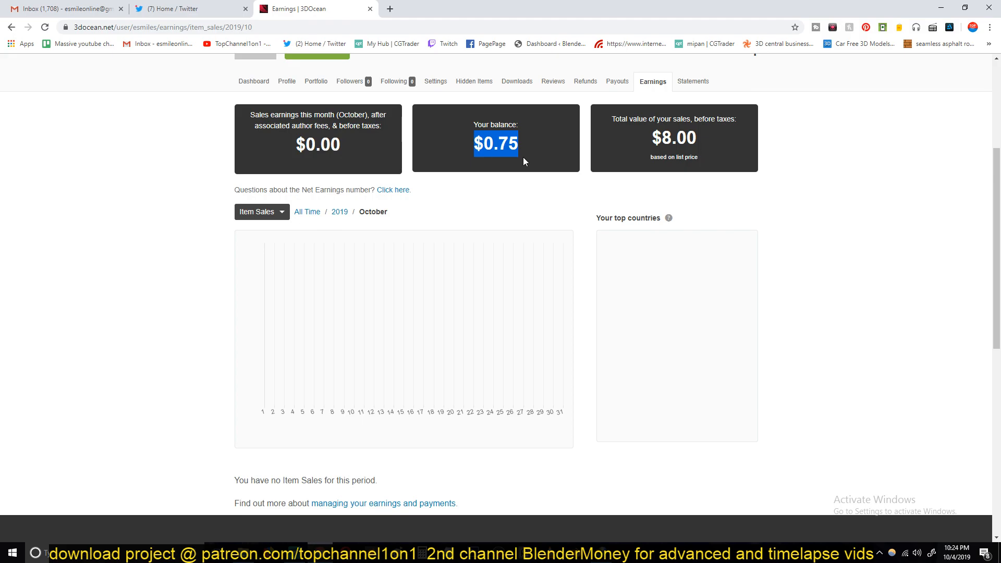
scroll(up, 3)
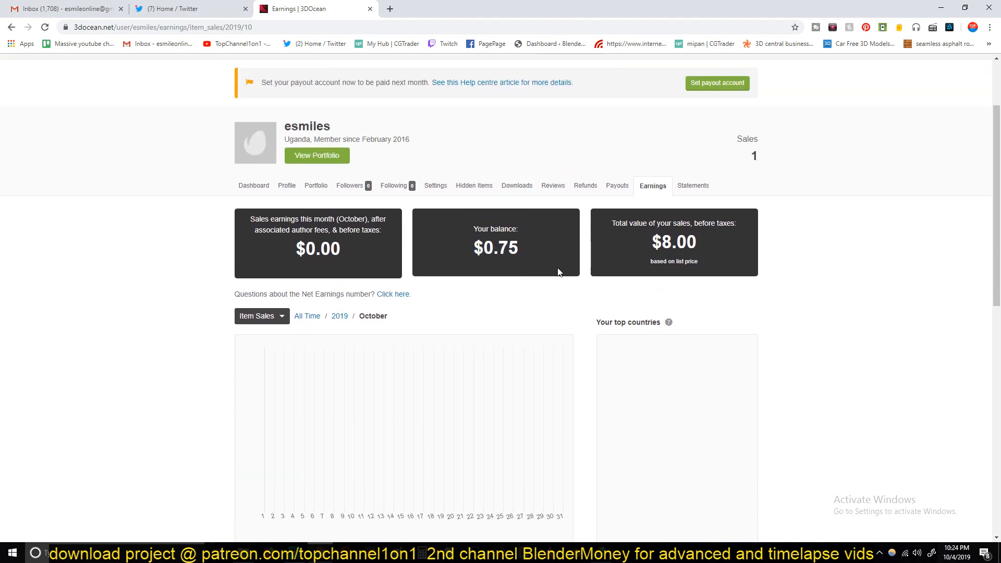
double_click(673, 242)
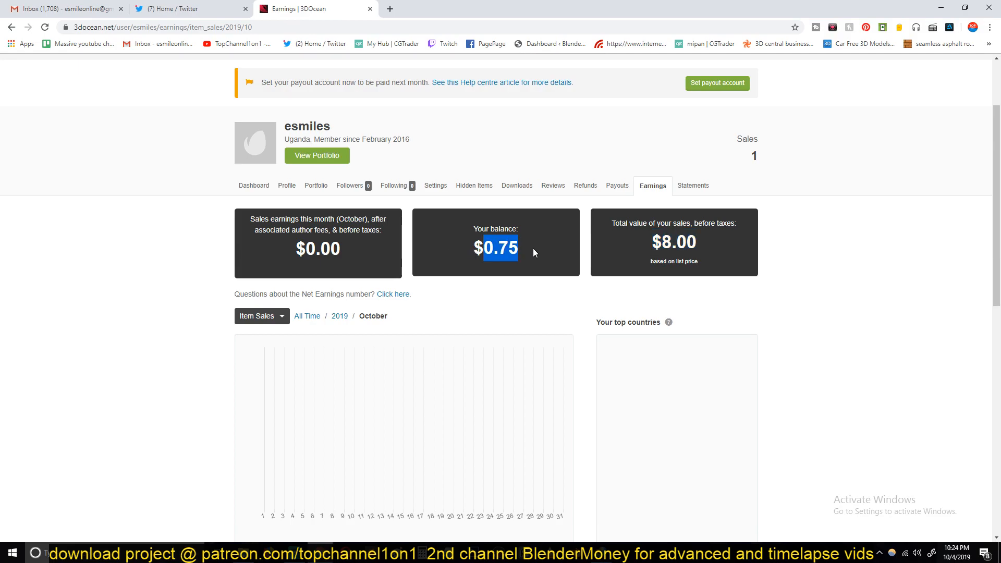
scroll(down, 3)
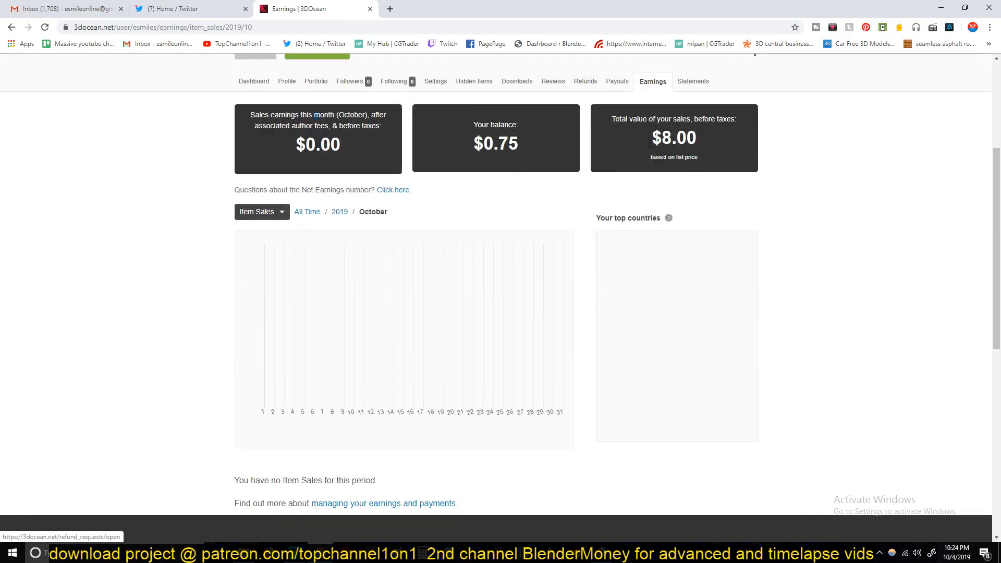
scroll(up, 3)
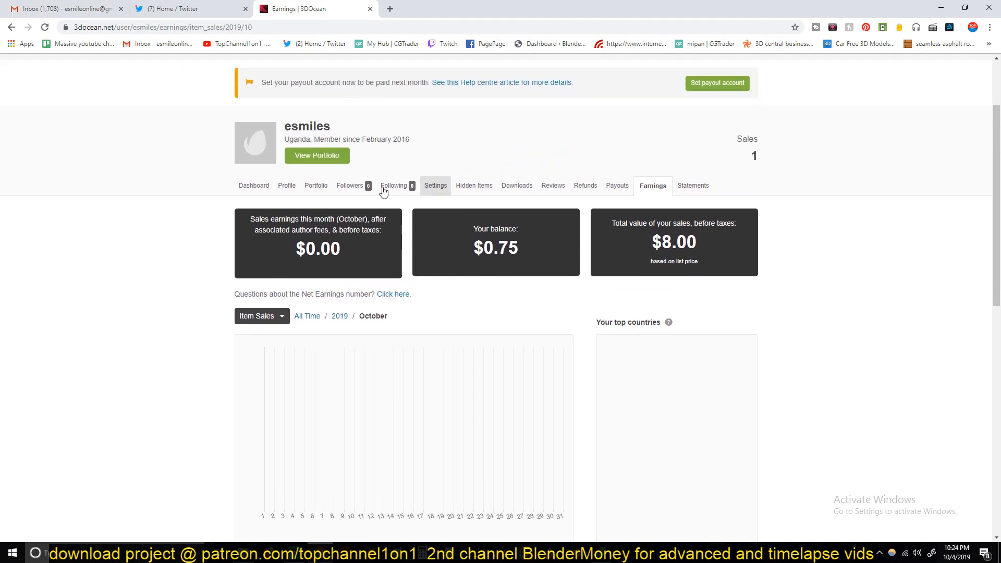
- Review the author dashboard: Free File nominations, $0.00 earned, 2419th ranking
click(254, 186)
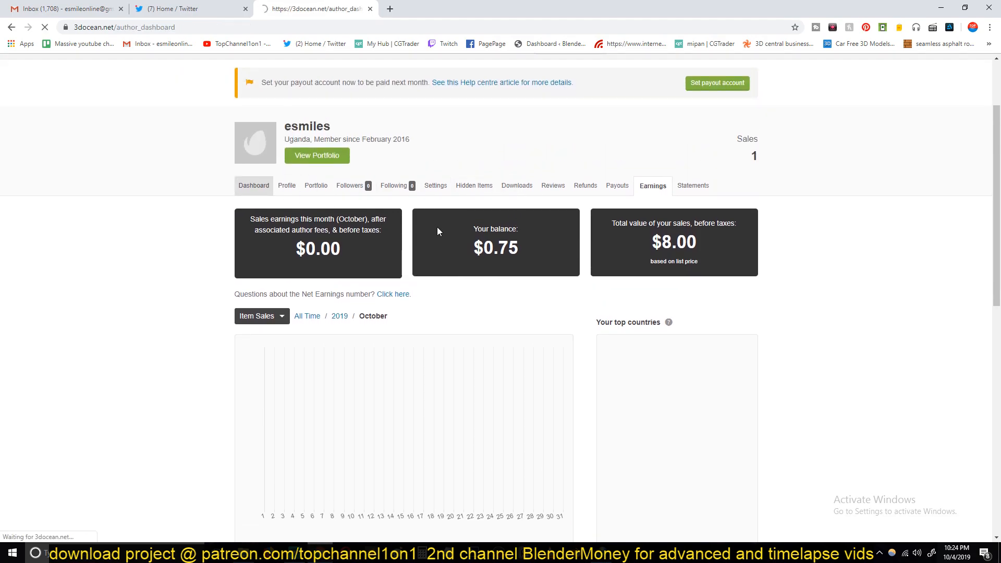
click(254, 185)
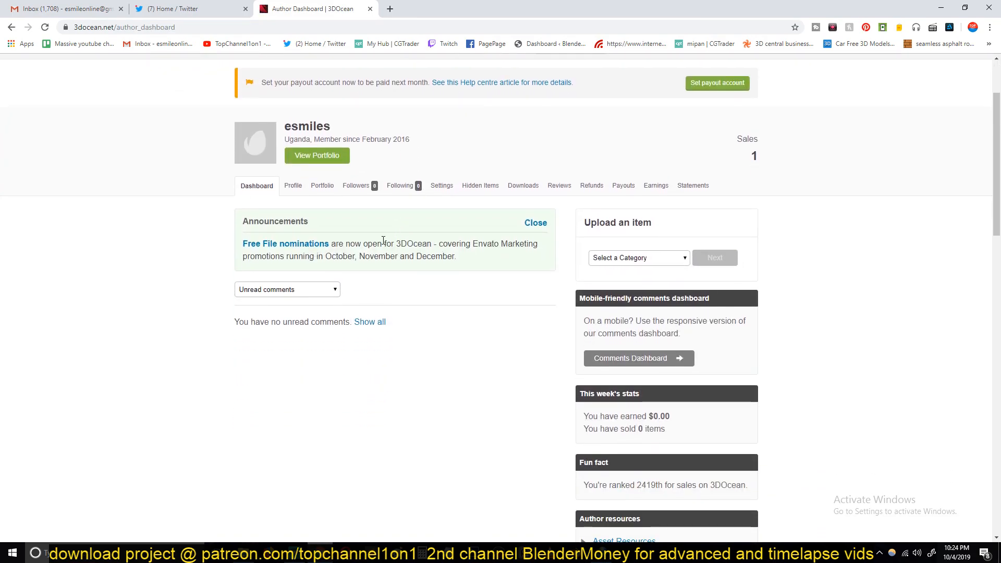
mouse_move(483, 236)
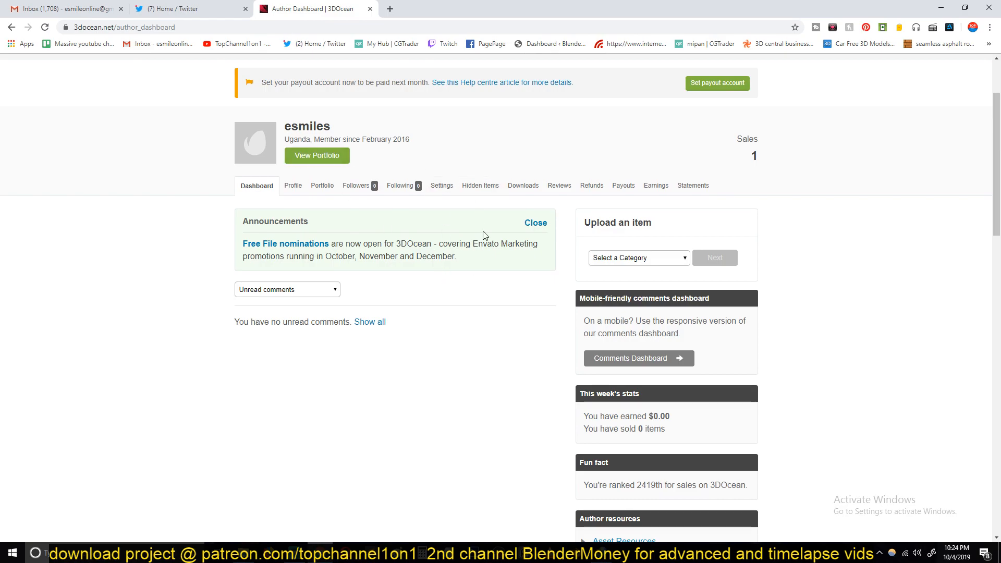
scroll(down, 3)
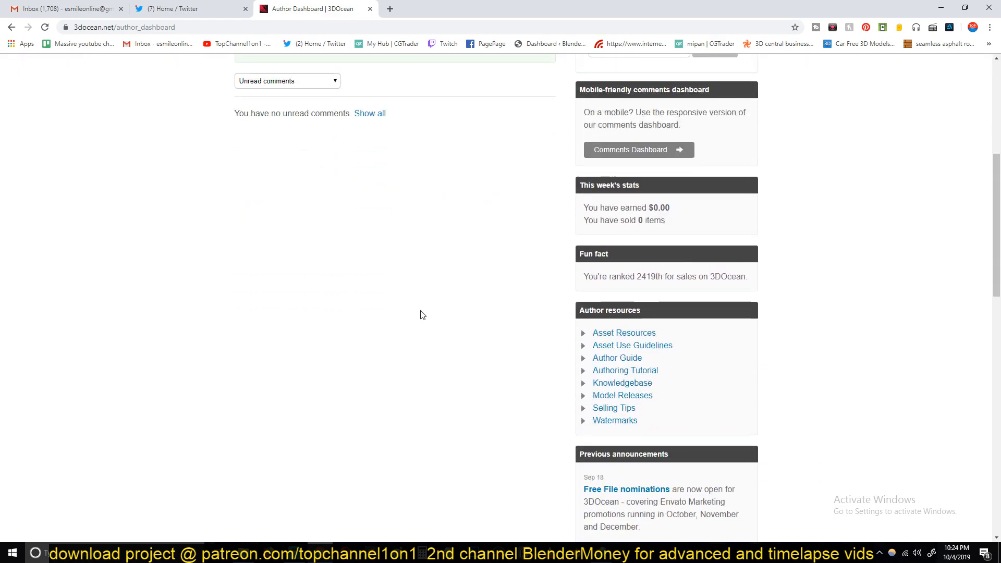
scroll(up, 3)
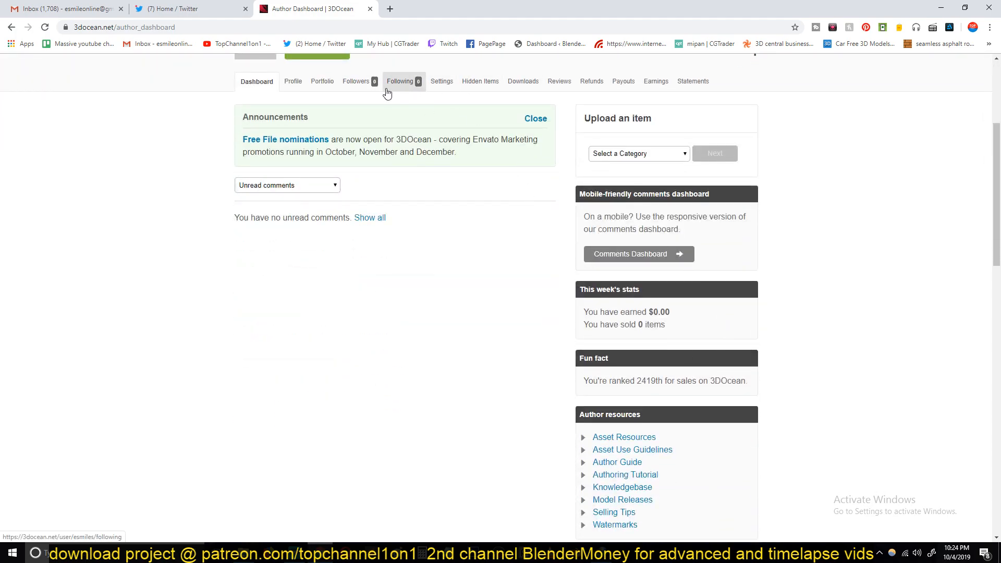
mouse_move(321, 82)
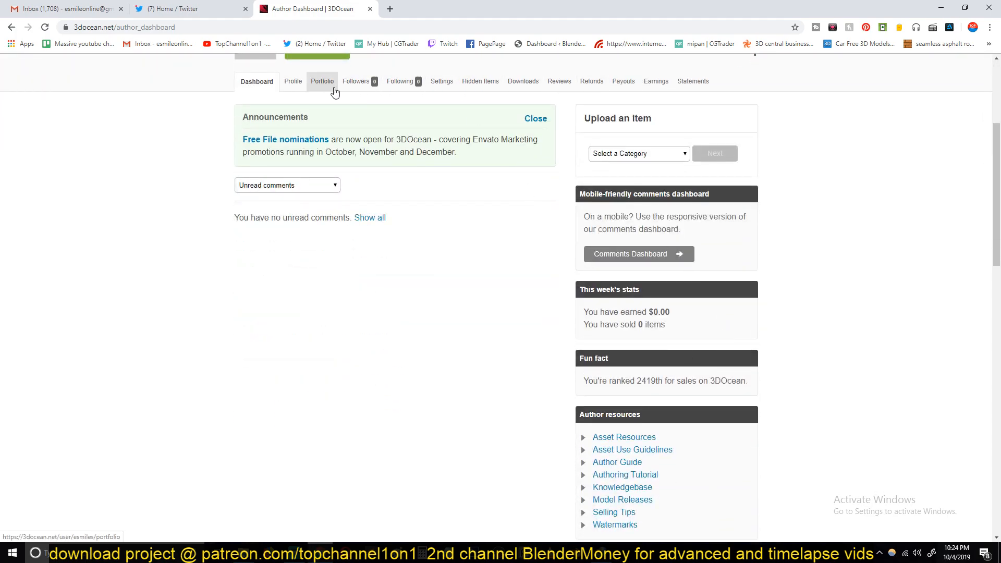
click(322, 81)
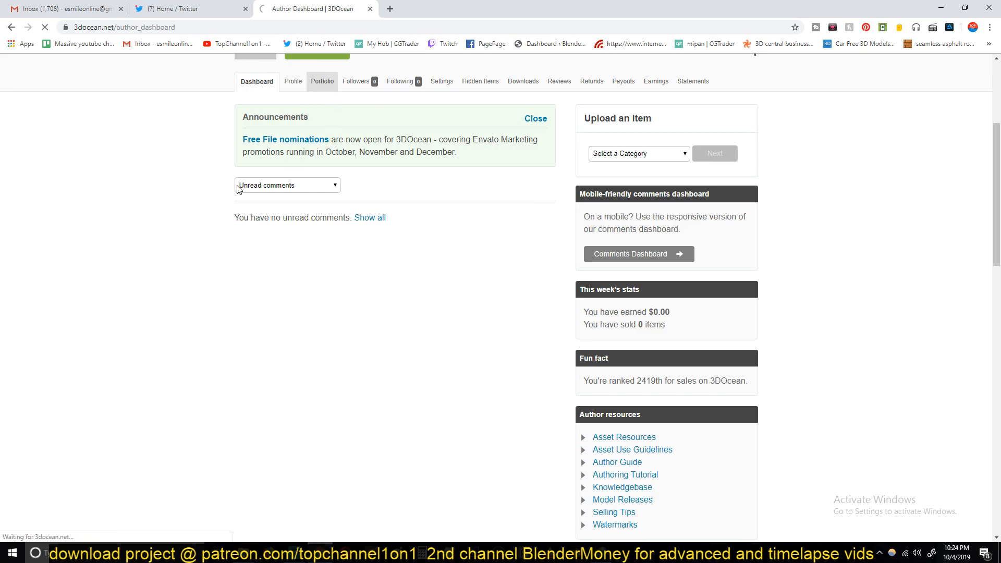
- Browse the portfolio list and open the sold '90S Old desktop computer and monitor' item
click(322, 82)
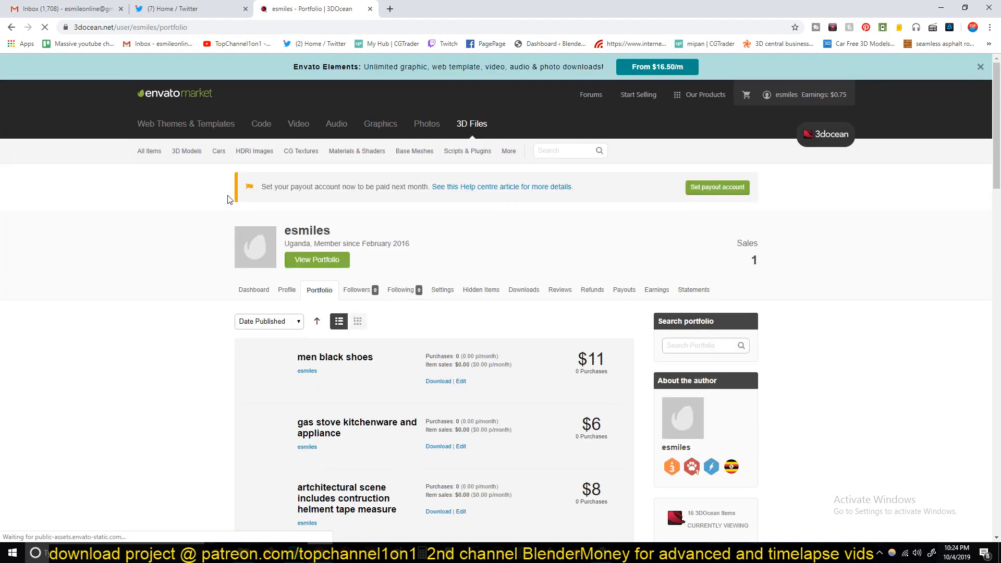
scroll(down, 3)
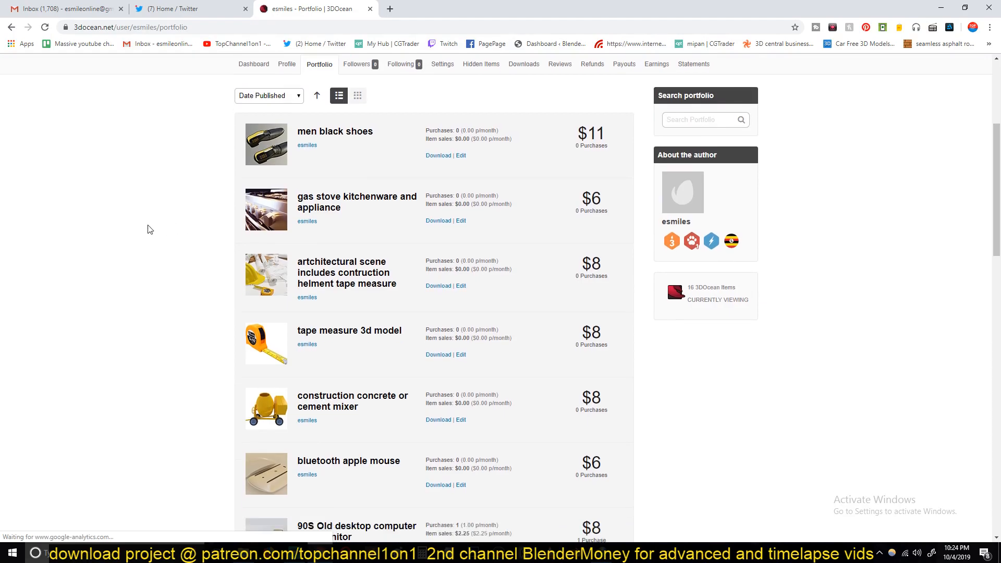
scroll(down, 3)
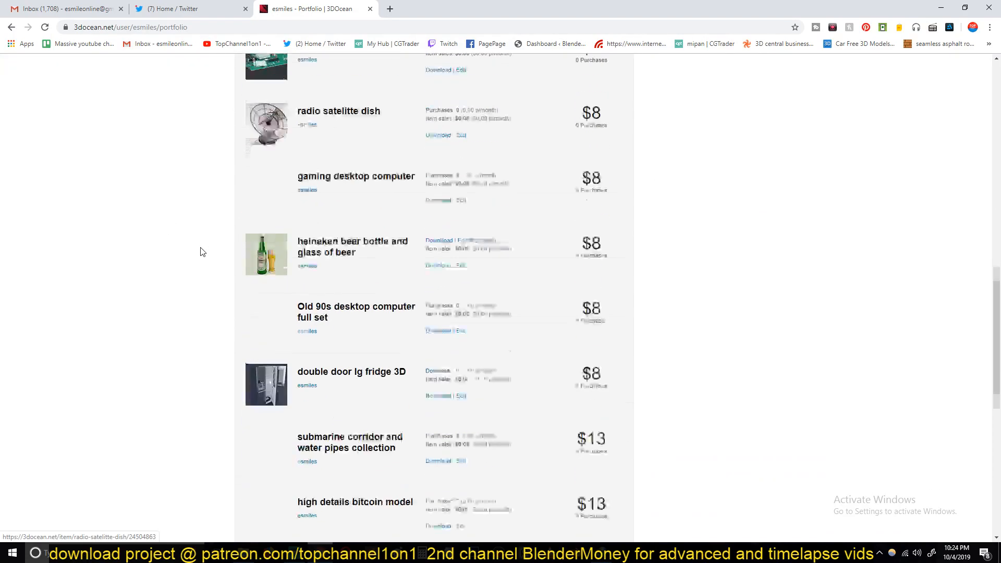
scroll(down, 3)
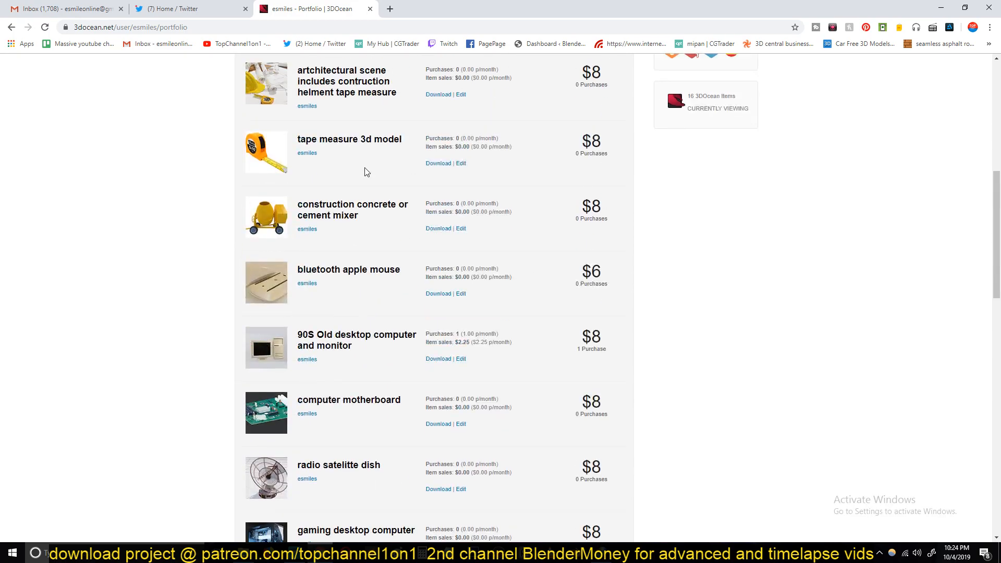
mouse_move(447, 356)
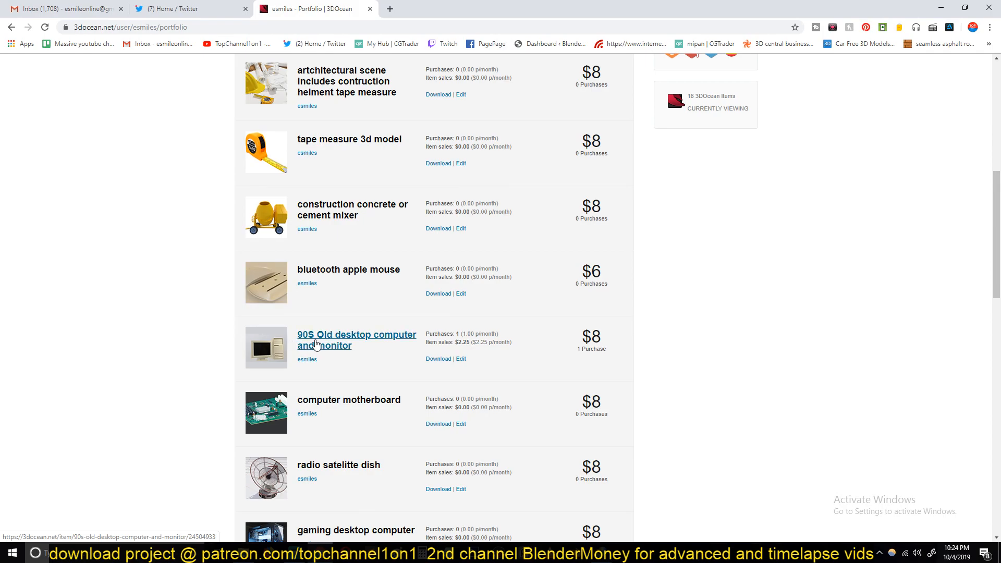
mouse_move(132, 312)
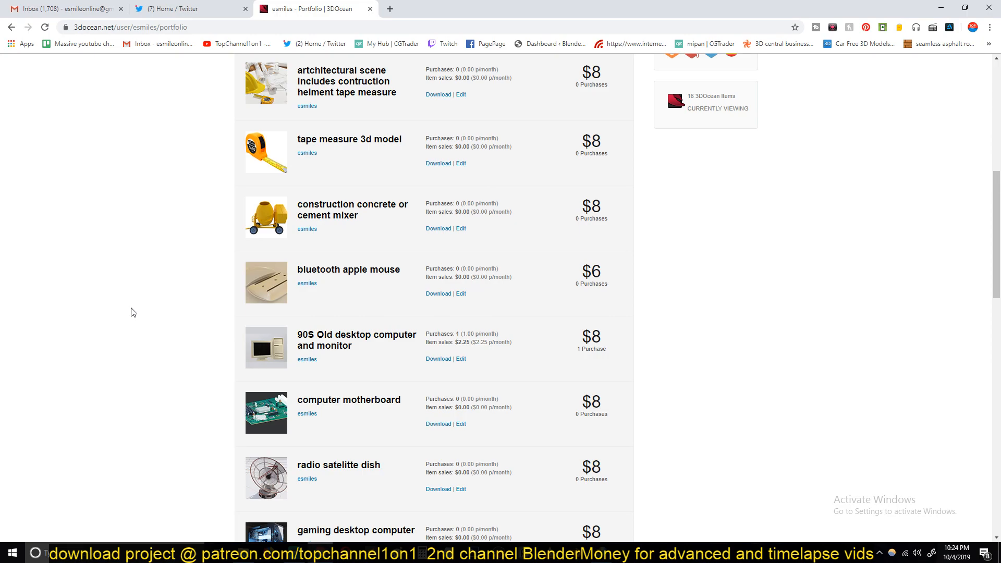
mouse_move(439, 352)
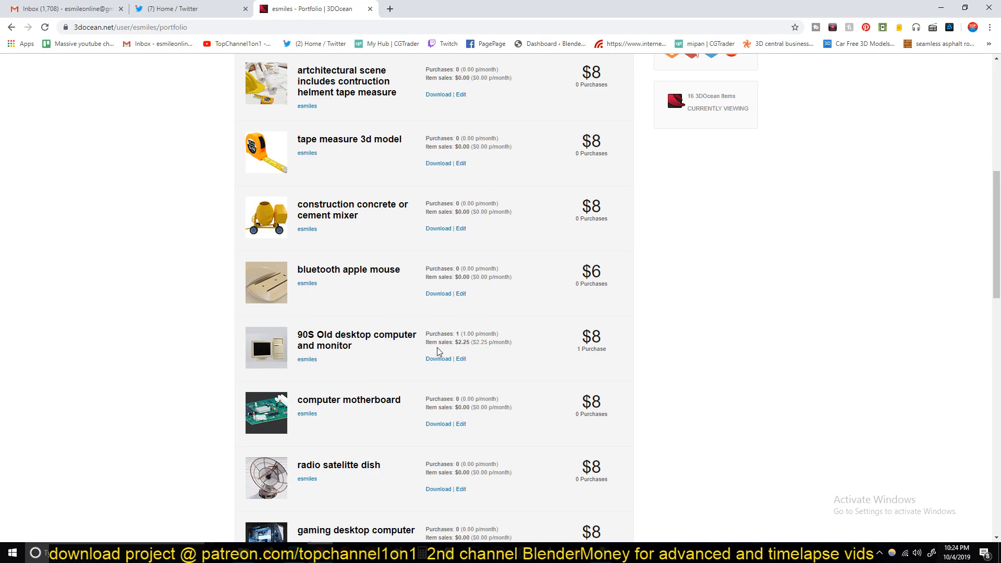
mouse_move(471, 344)
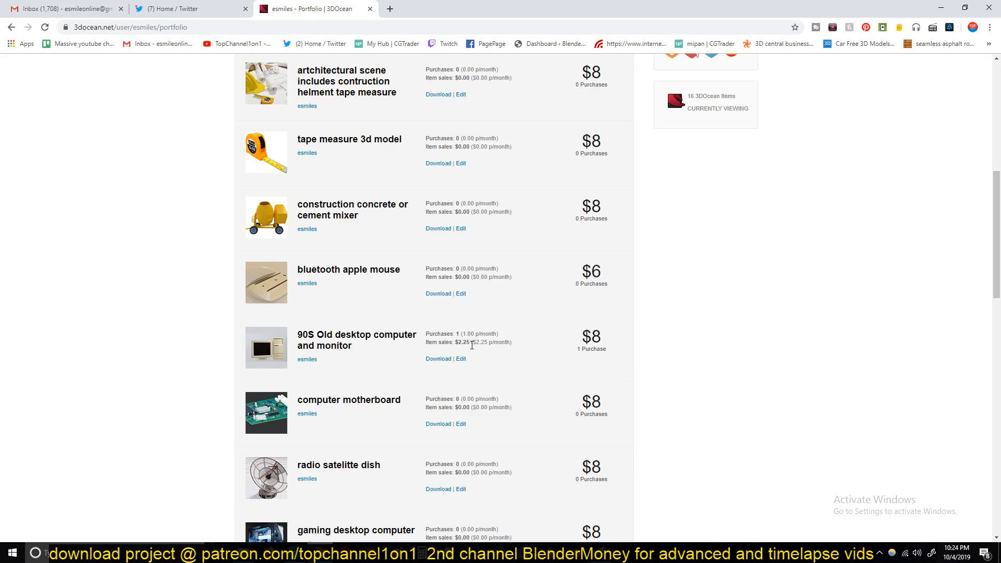
mouse_move(488, 352)
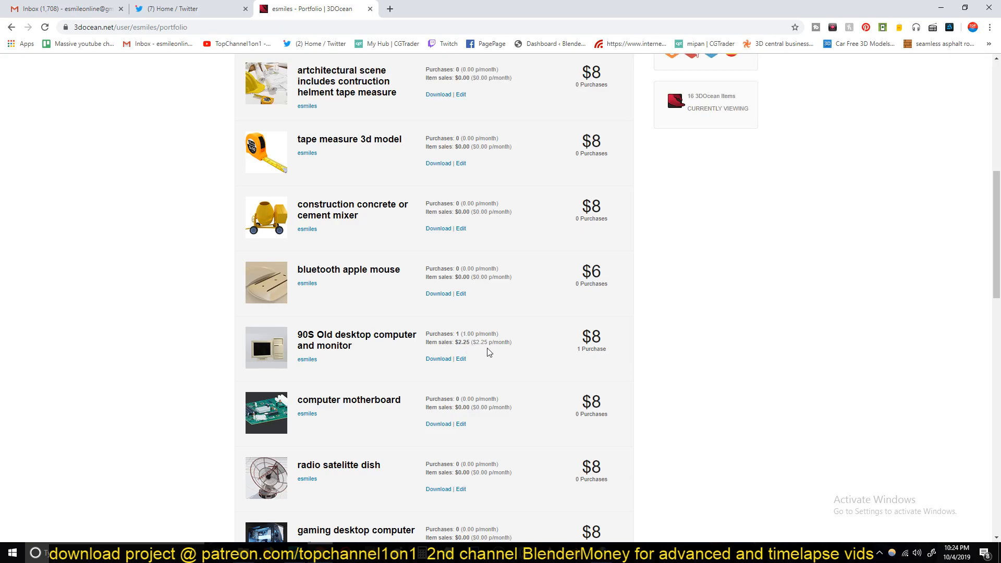
mouse_move(494, 352)
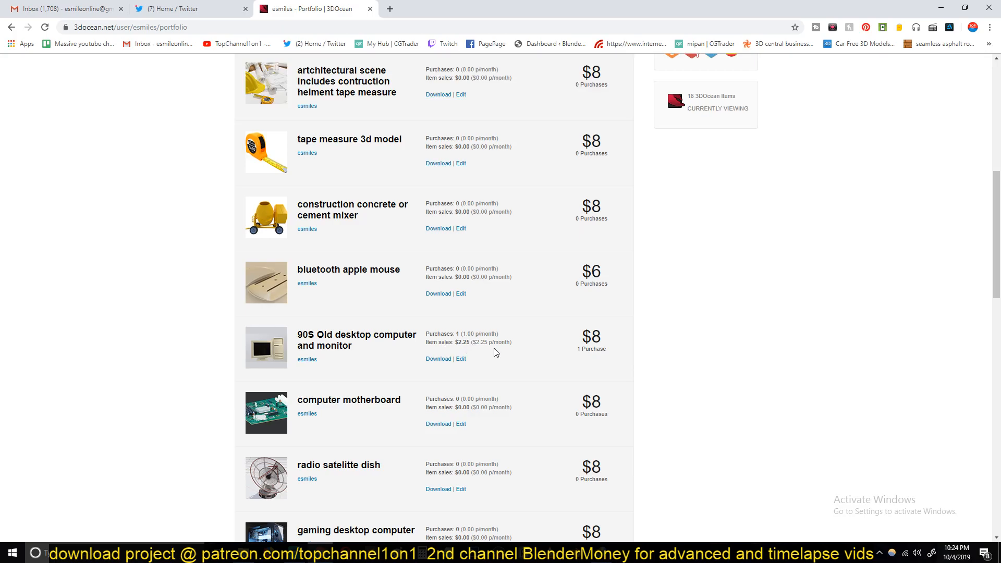
mouse_move(519, 346)
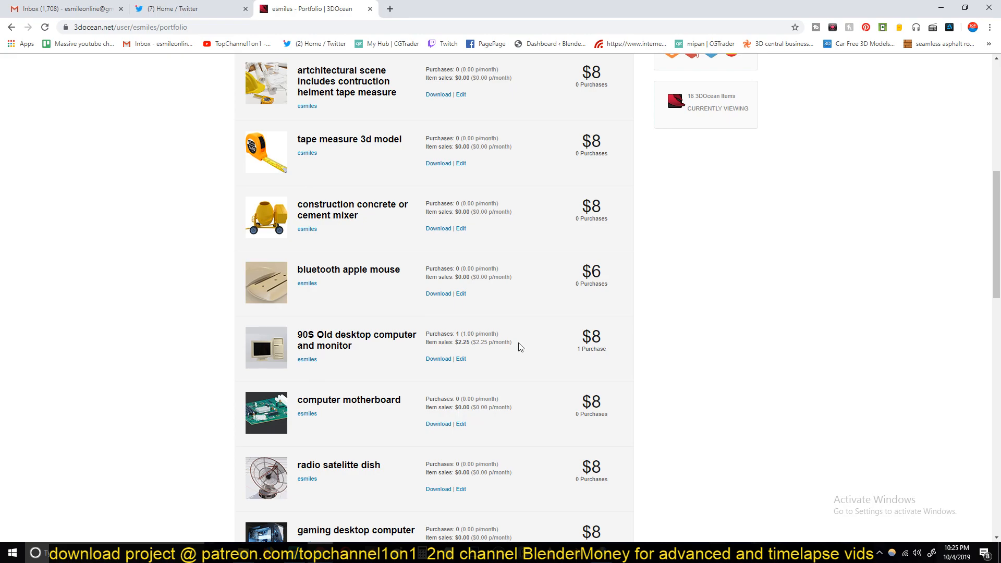
click(356, 339)
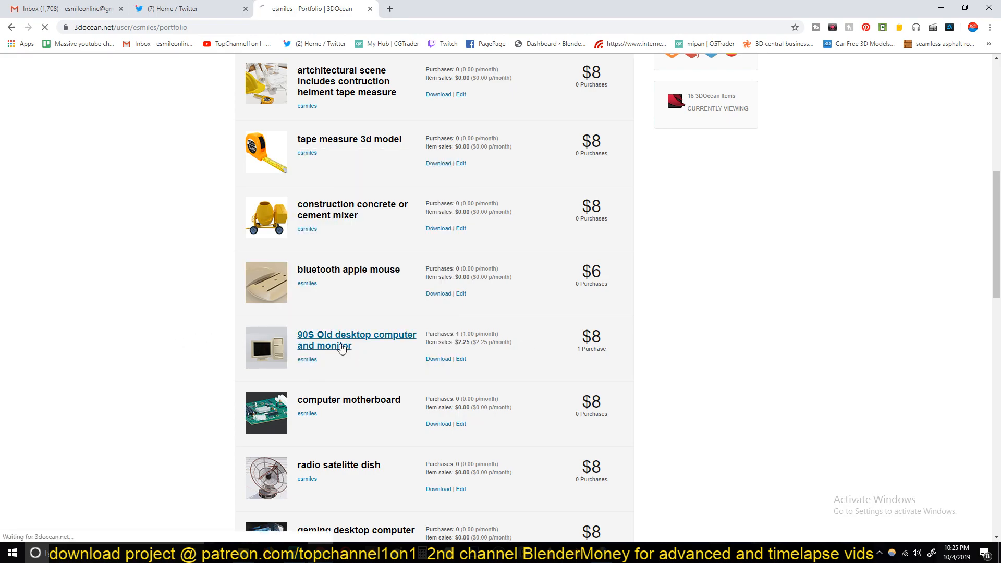
- Review the item's previews and specifications: $8 price, 1 sale, 1000 polygons
click(356, 339)
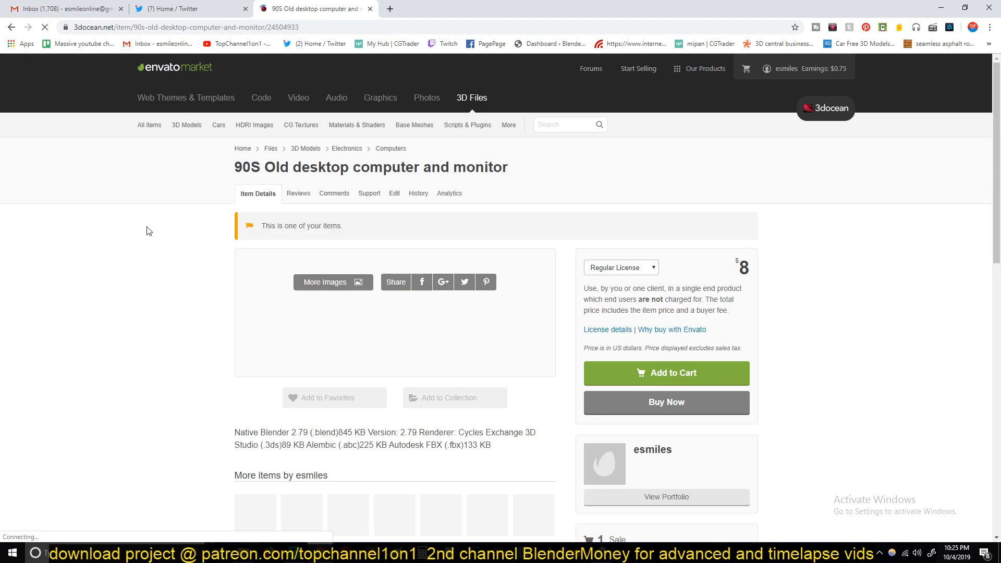
scroll(down, 3)
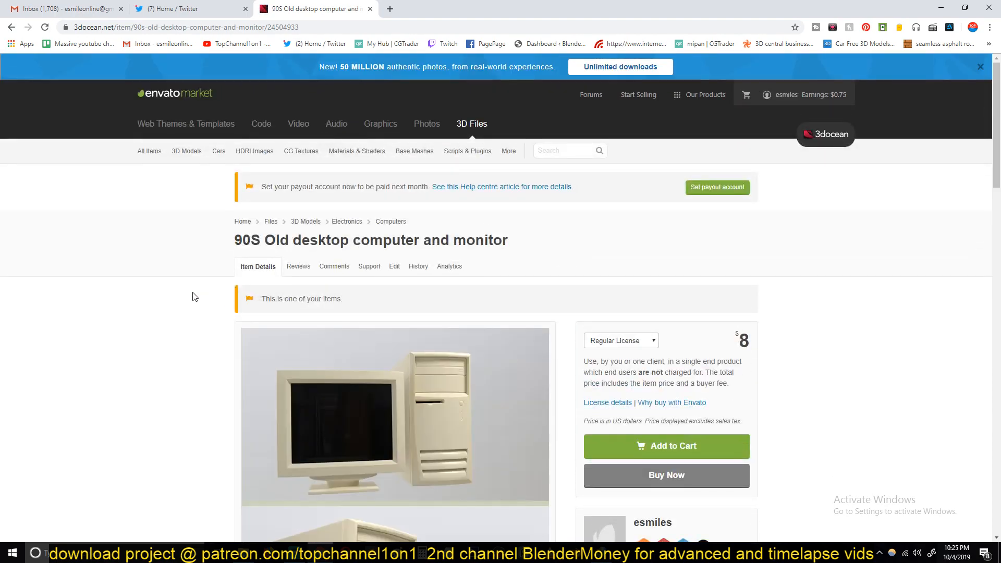
mouse_move(125, 119)
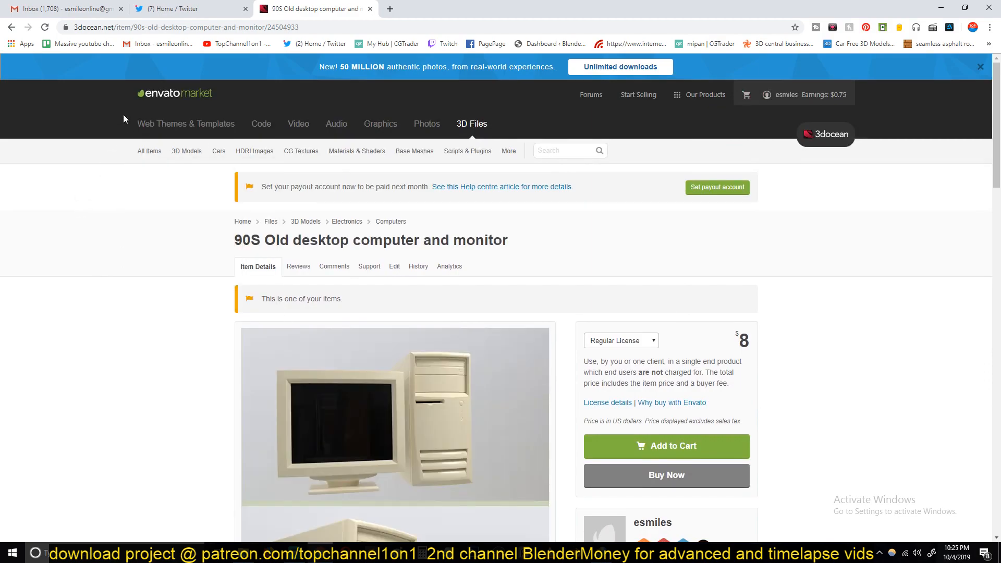
scroll(down, 3)
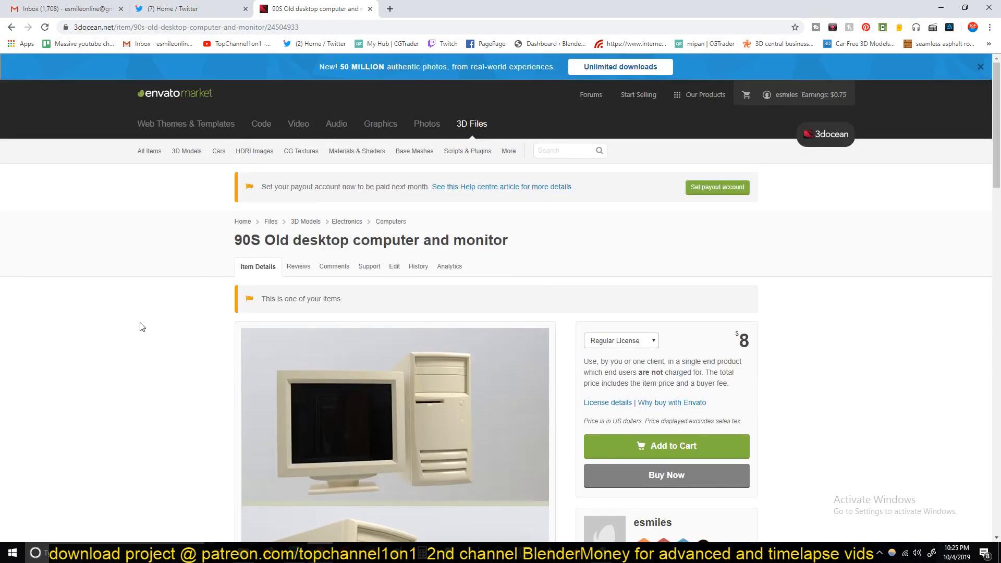
scroll(down, 3)
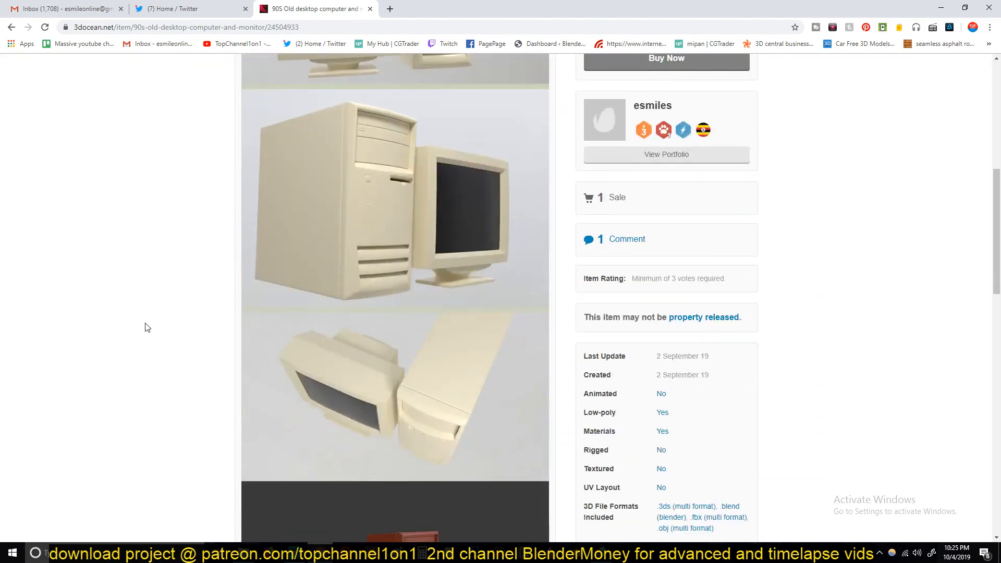
scroll(down, 3)
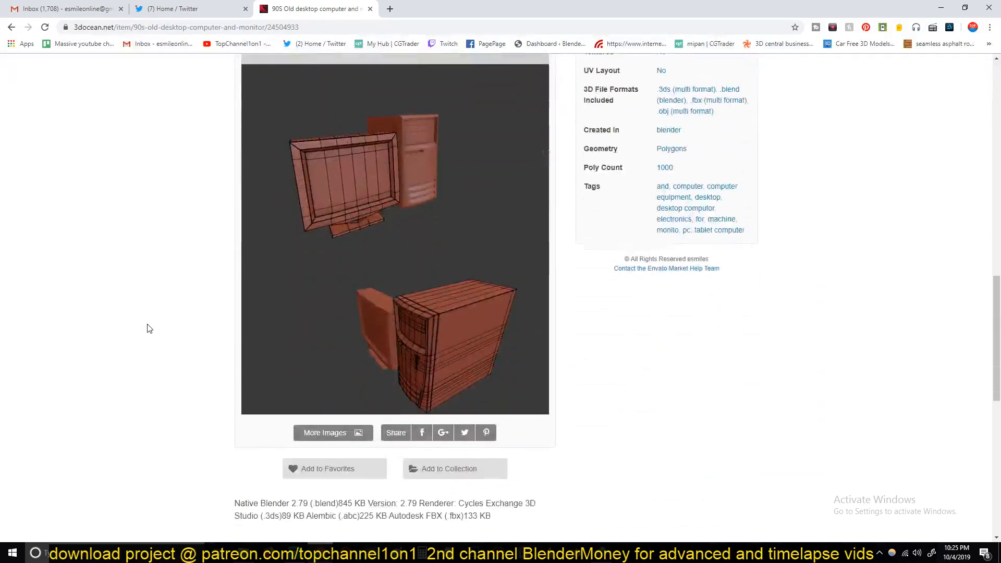
scroll(down, 3)
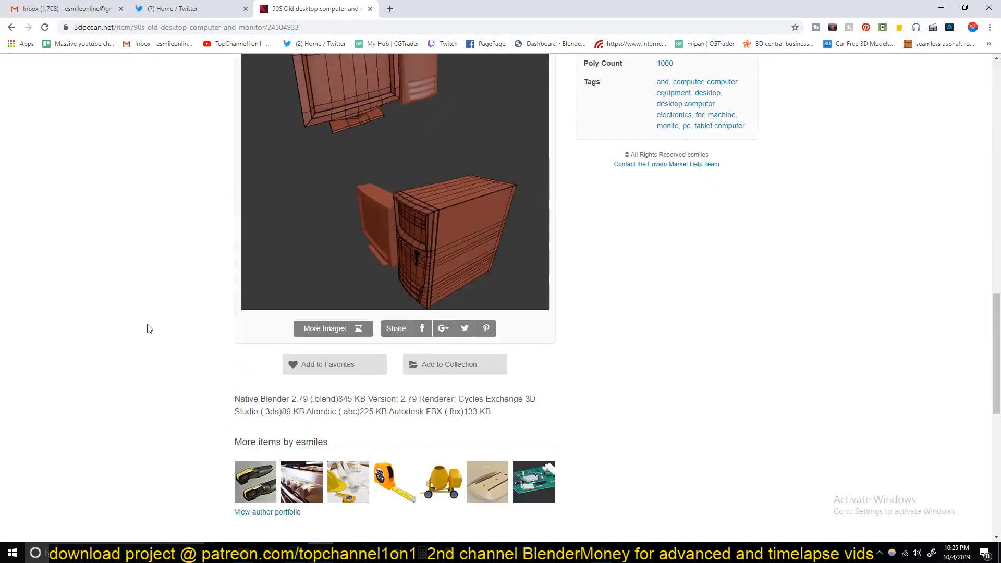